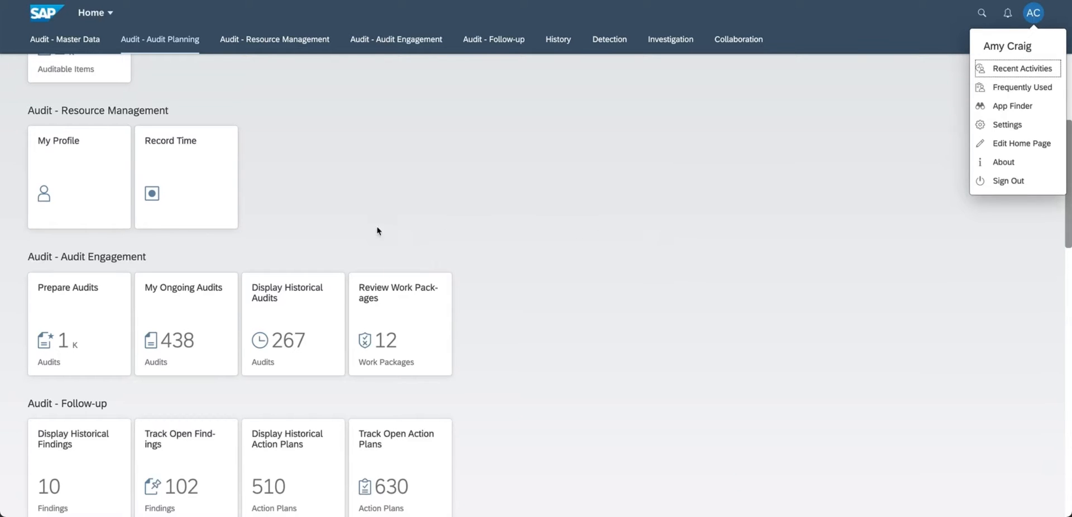
- Open the My Profile tile under Audit - Resource Management
left_click(58, 178)
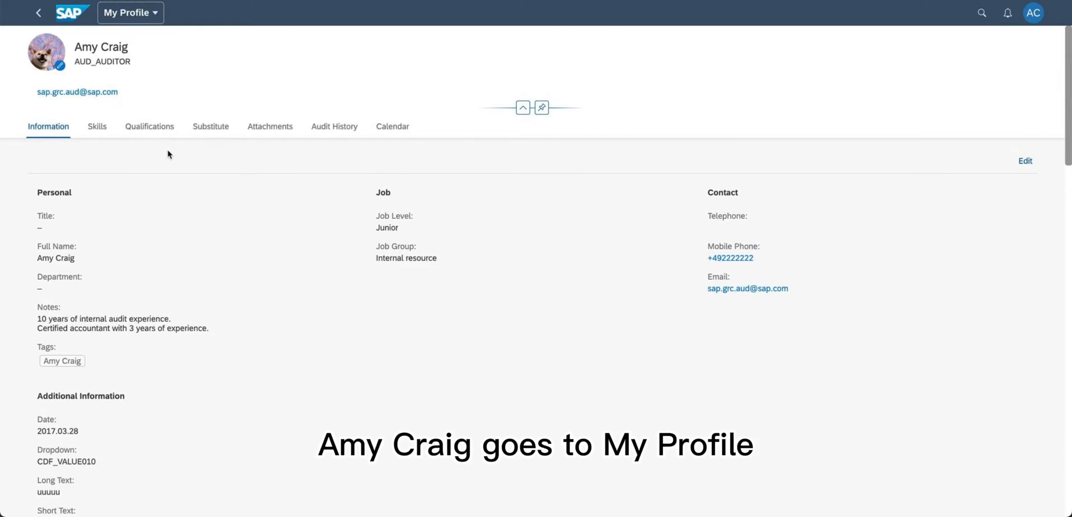
left_click(46, 52)
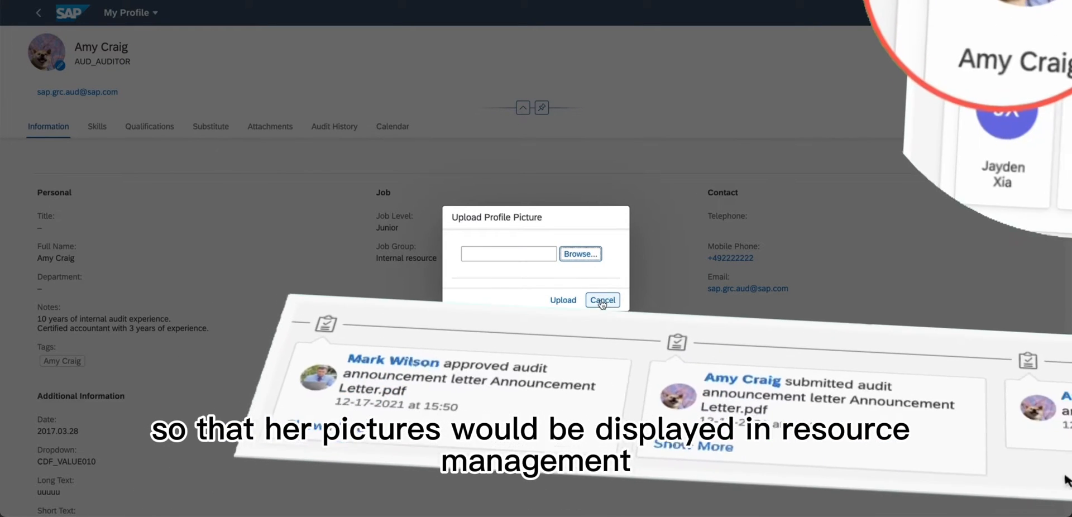
left_click(602, 299)
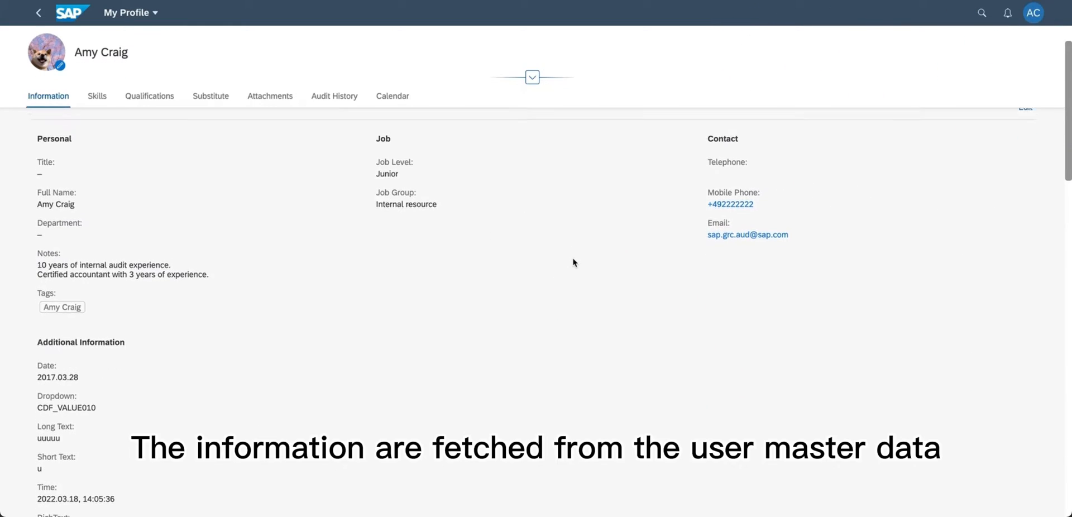
left_click(1024, 107)
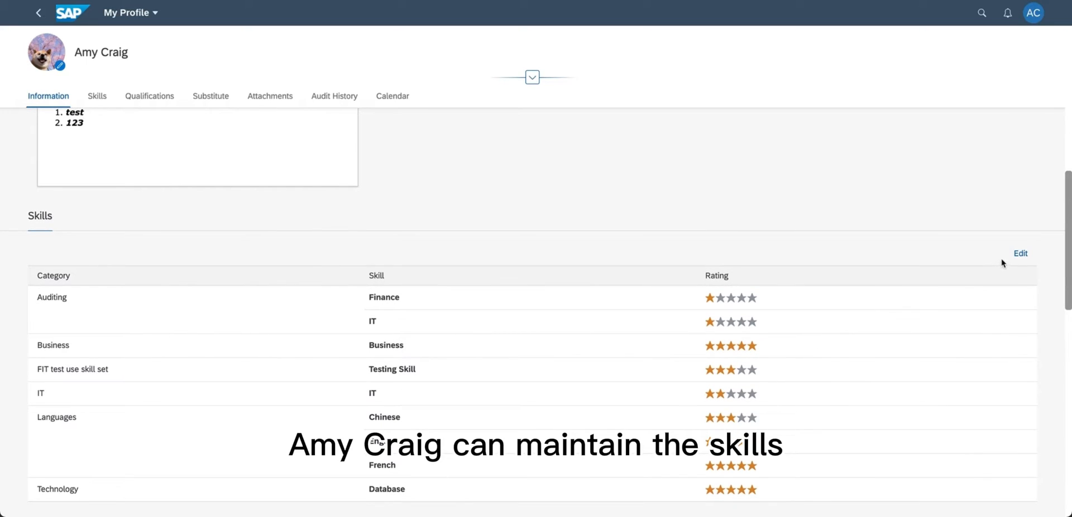
- Raise the Auditing Finance skill rating to two stars and save the skills
left_click(1020, 254)
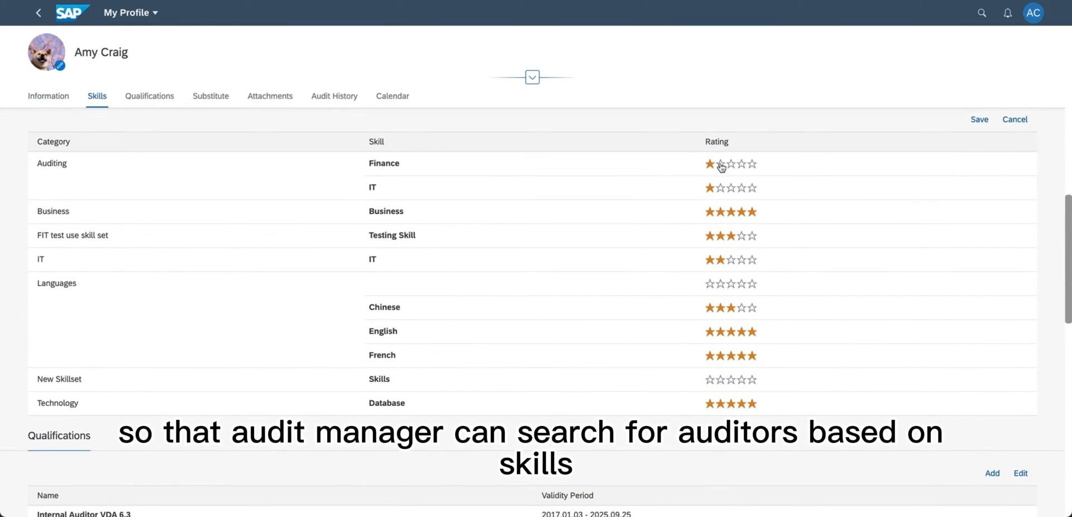
left_click(721, 164)
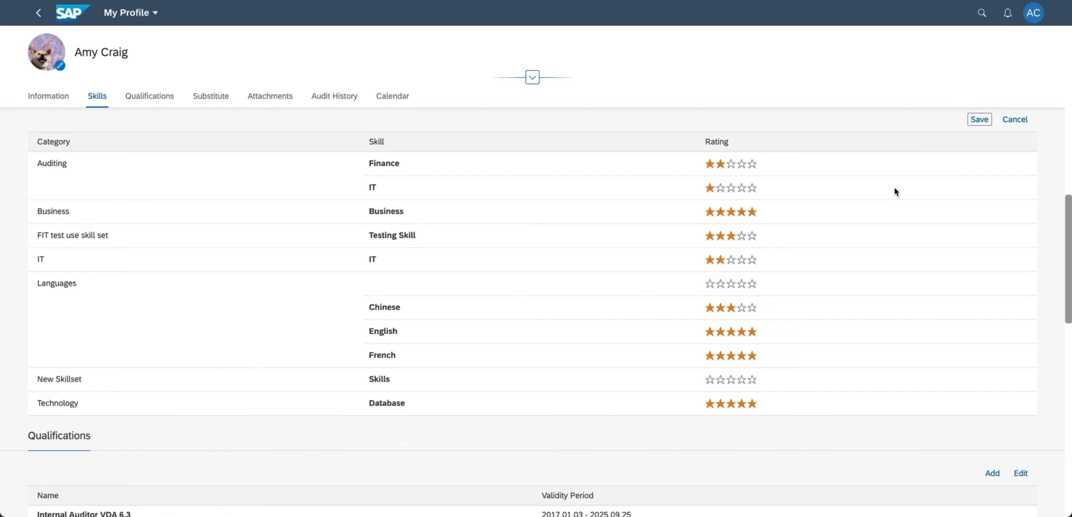
left_click(979, 119)
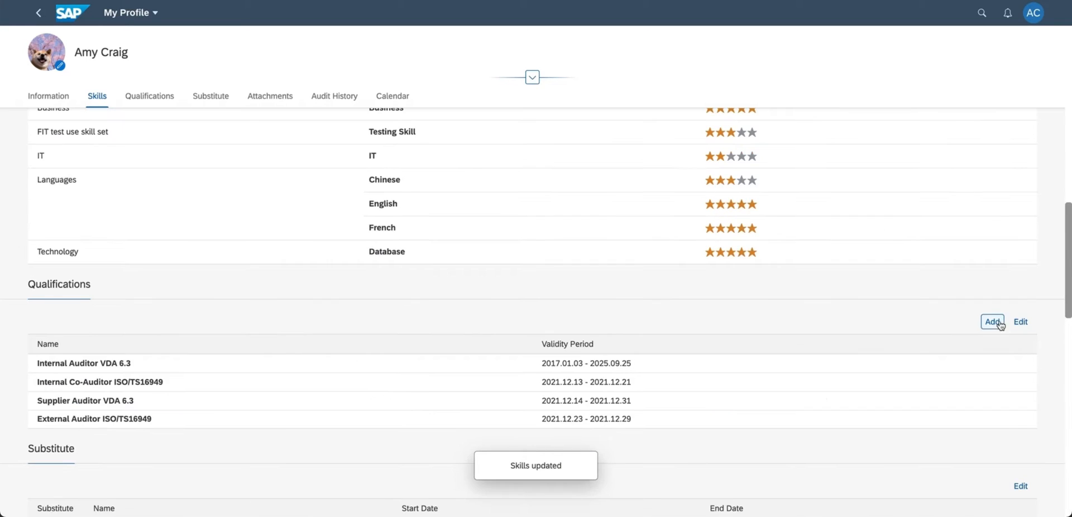
left_click(992, 322)
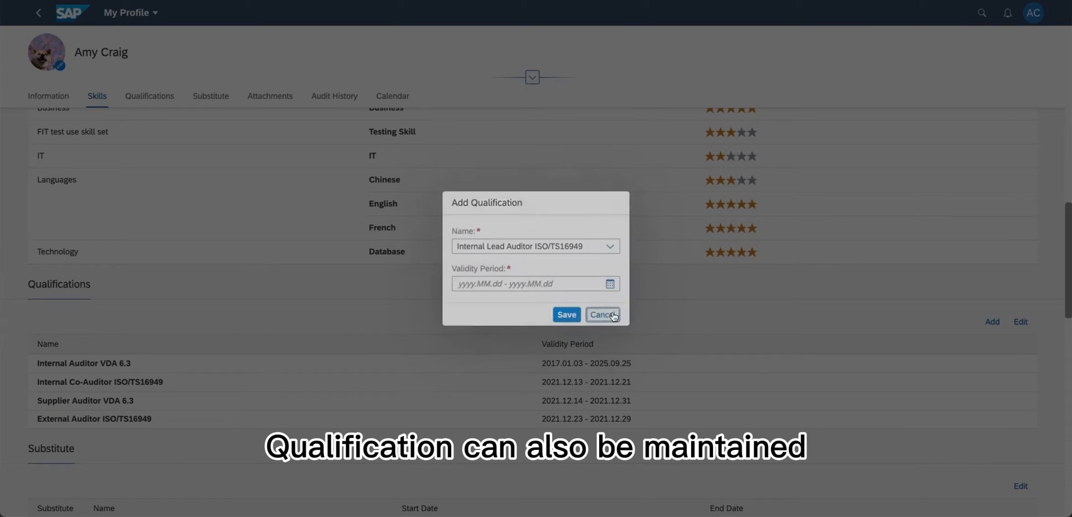
left_click(603, 315)
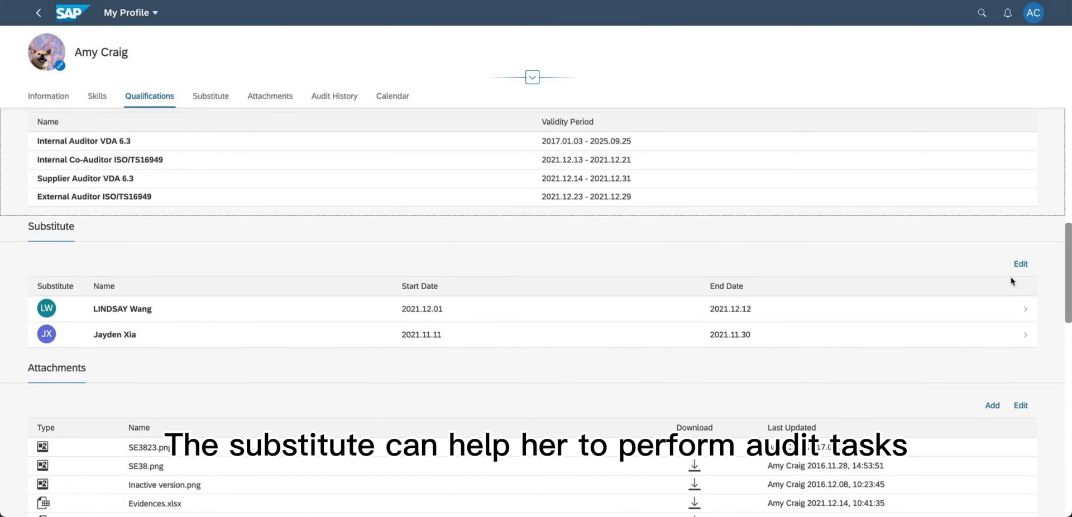
left_click(1020, 263)
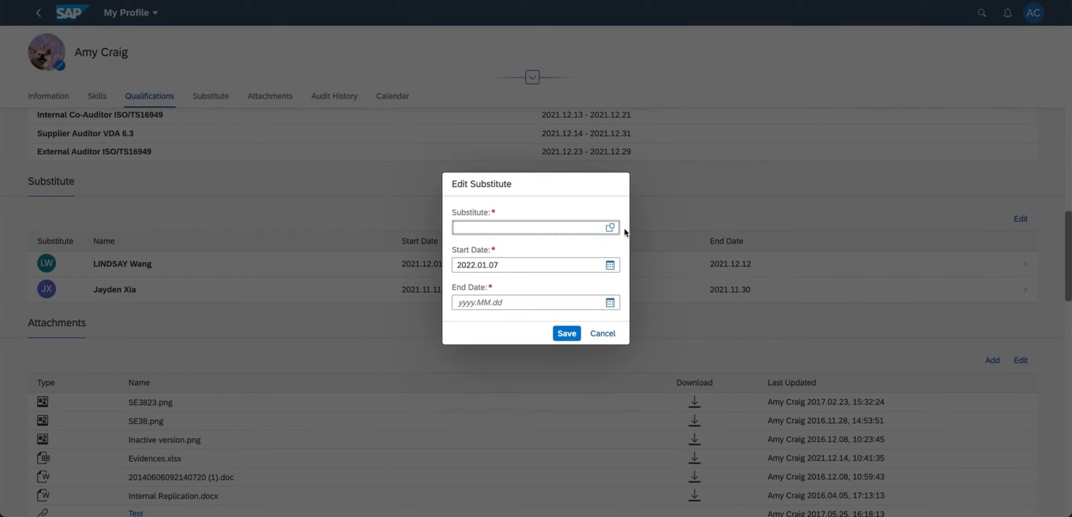
left_click(609, 228)
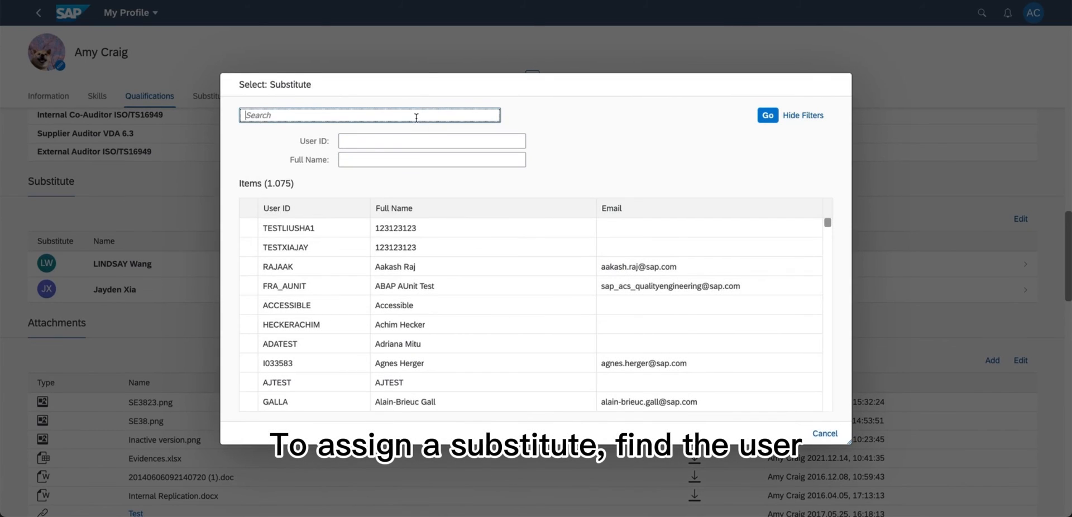
type("susan")
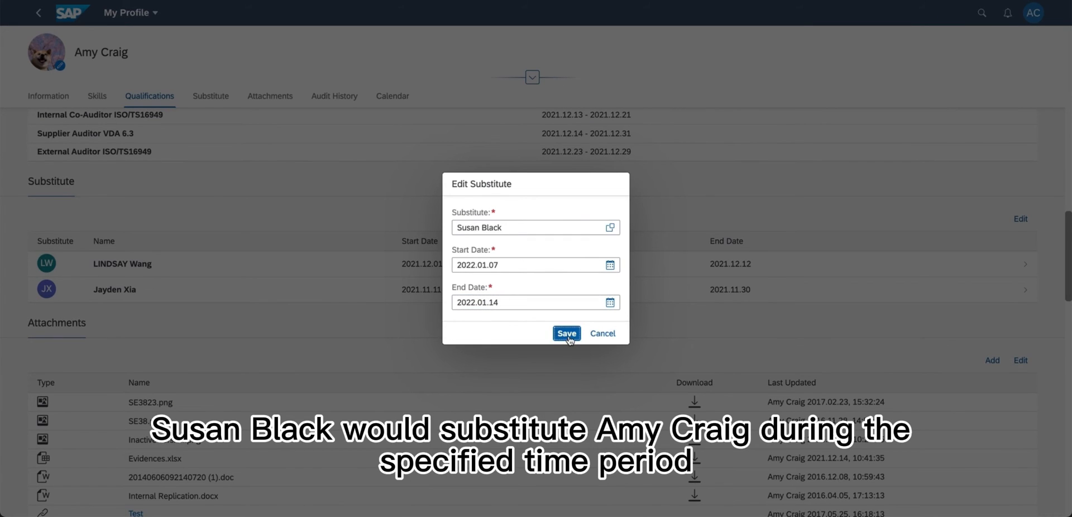
left_click(566, 333)
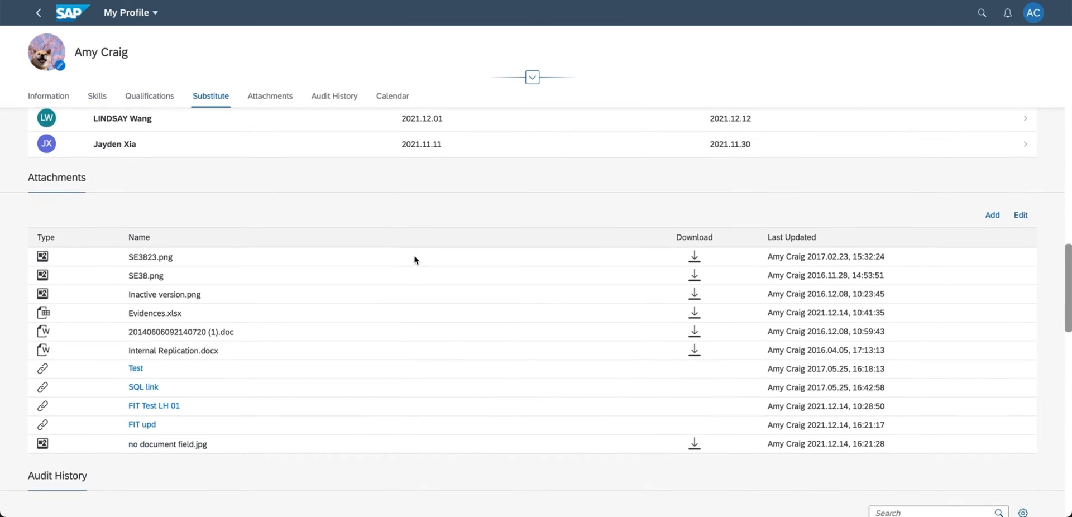
left_click(269, 95)
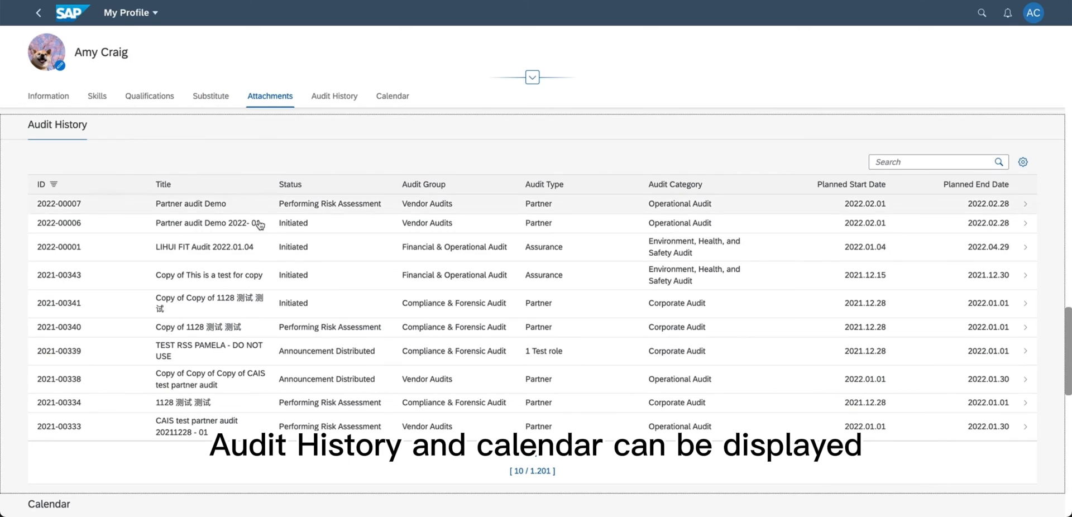
scroll("down", 3)
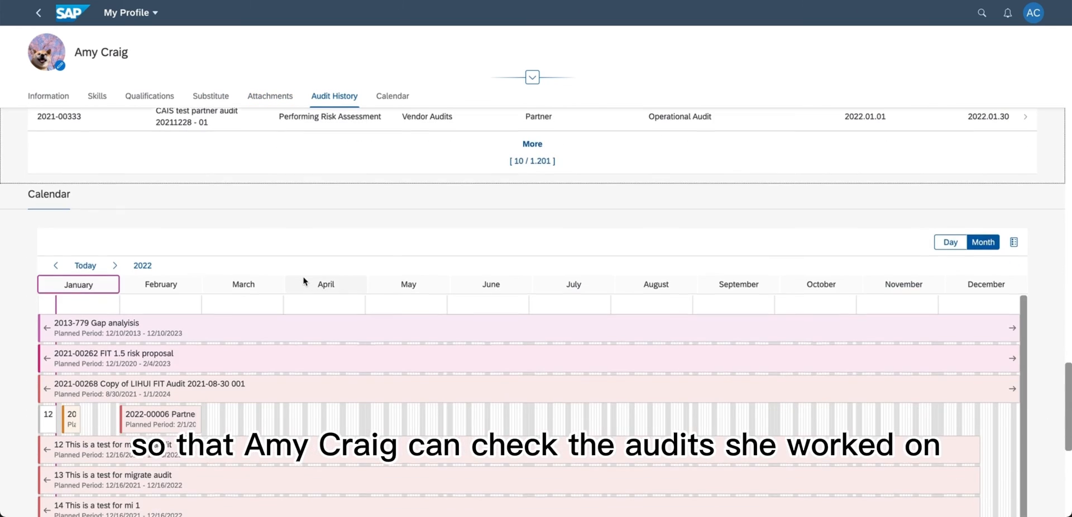
scroll("down", 3)
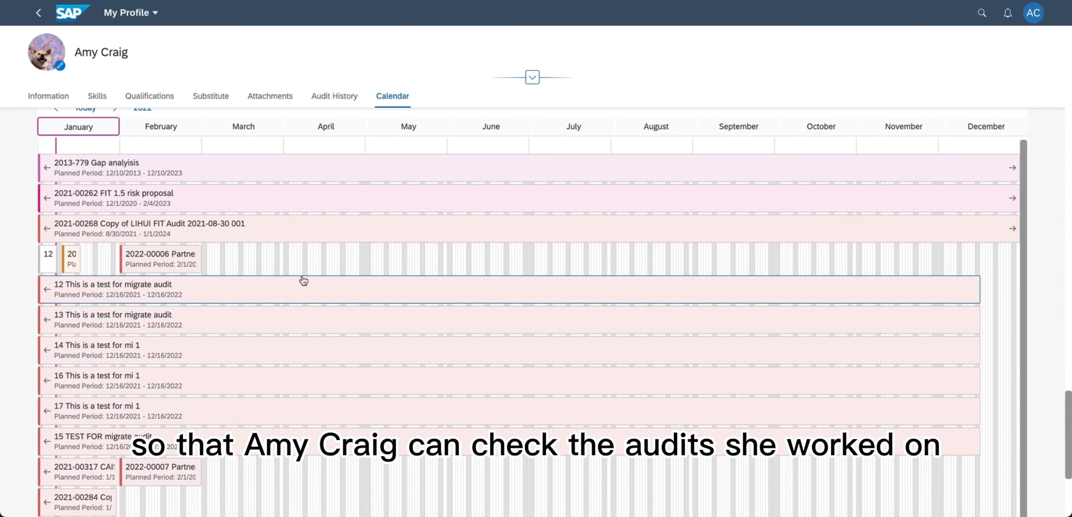